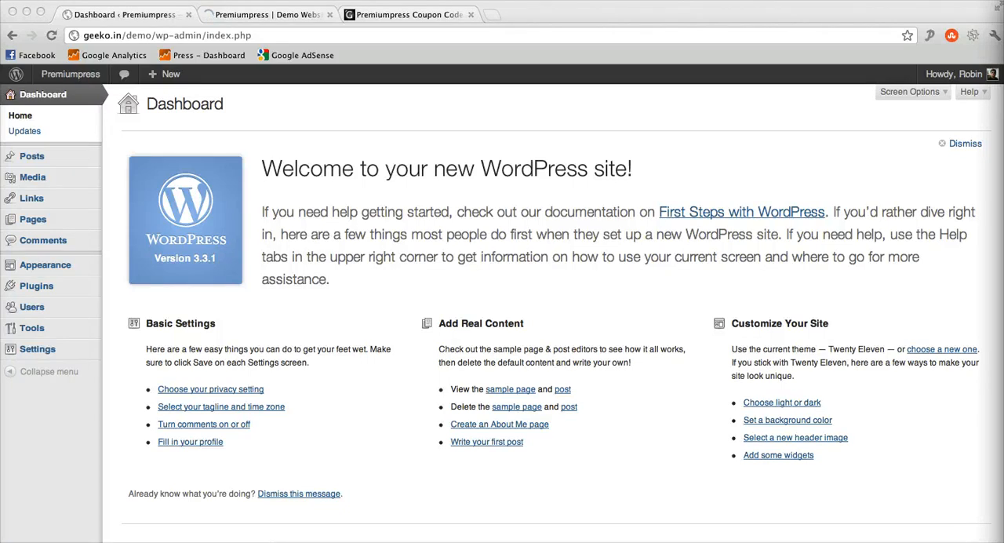
{"action": "mouse_move", "coordinate": [484, 247]}
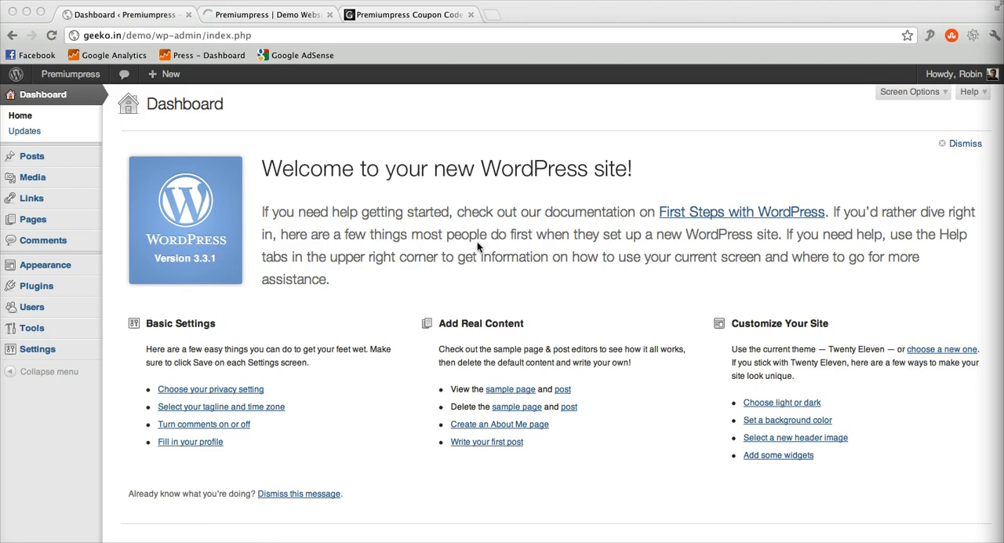
{"action": "mouse_move", "coordinate": [344, 228]}
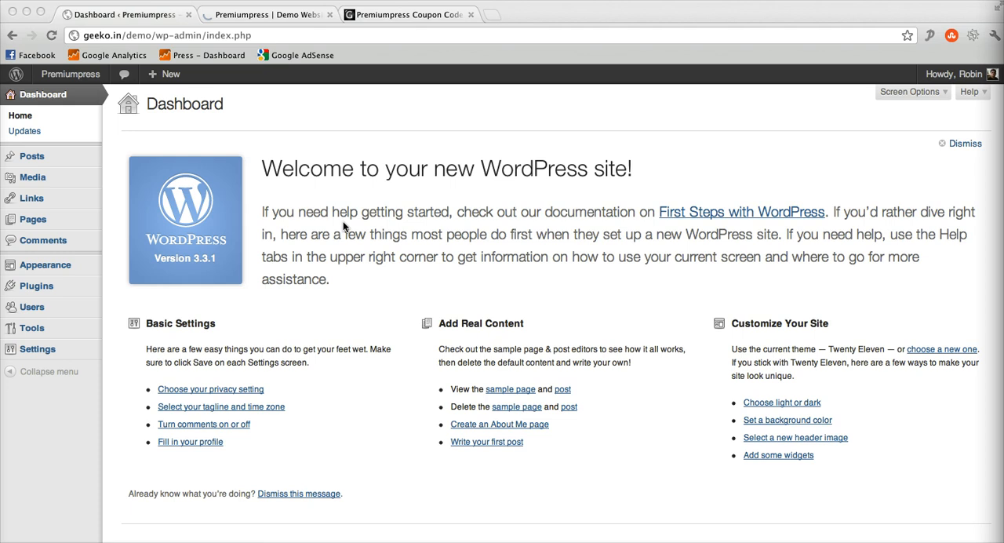
{"action": "mouse_move", "coordinate": [400, 204]}
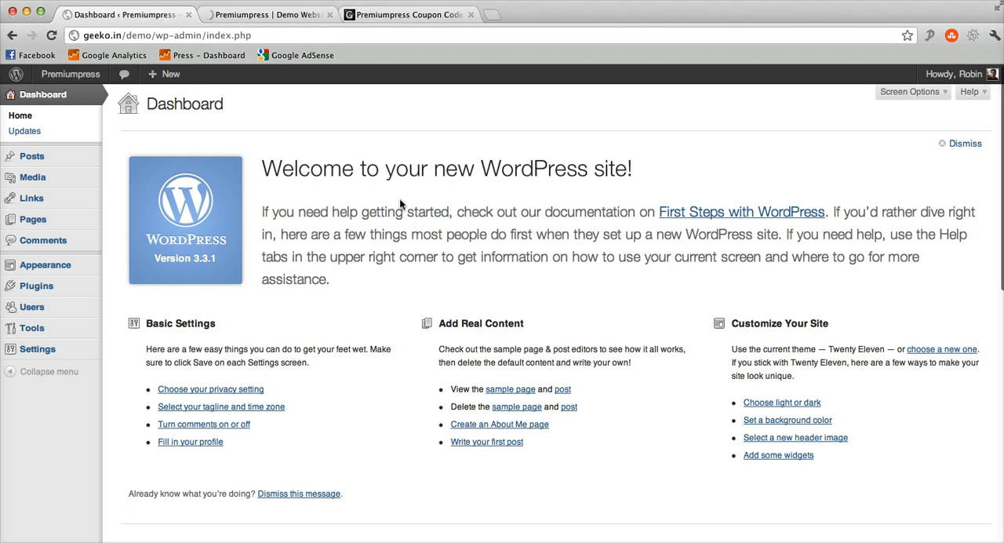
{"action": "mouse_move", "coordinate": [36, 286]}
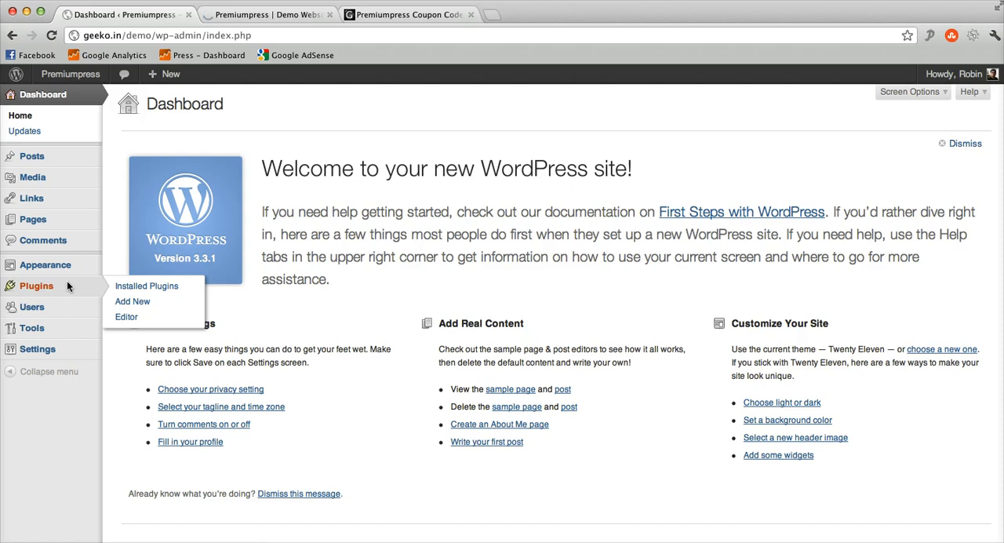
- View the Premiumpress Coupon Codes site as a sample, scrolling its February 2012 coupon posts
{"action": "left_click", "coordinate": [407, 14]}
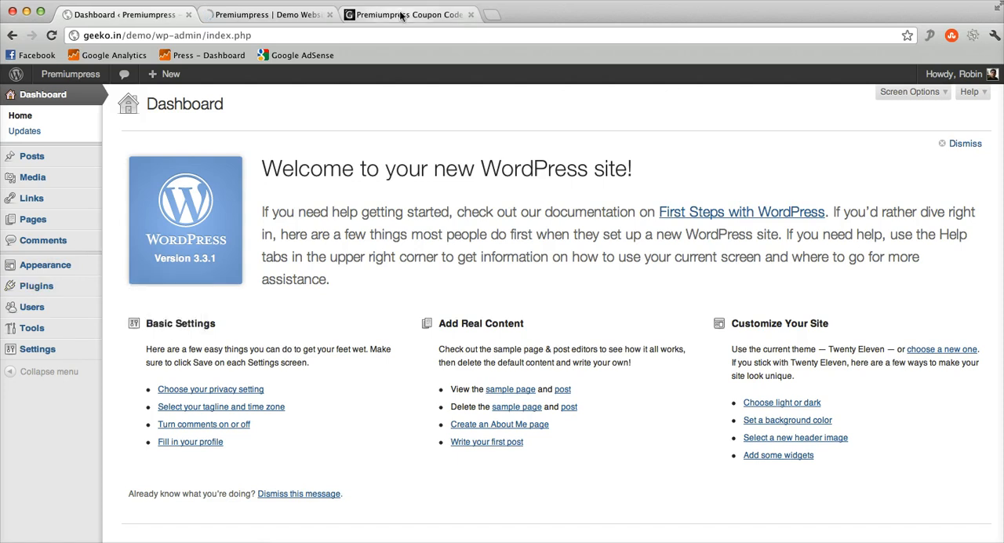
{"action": "left_click", "coordinate": [408, 14]}
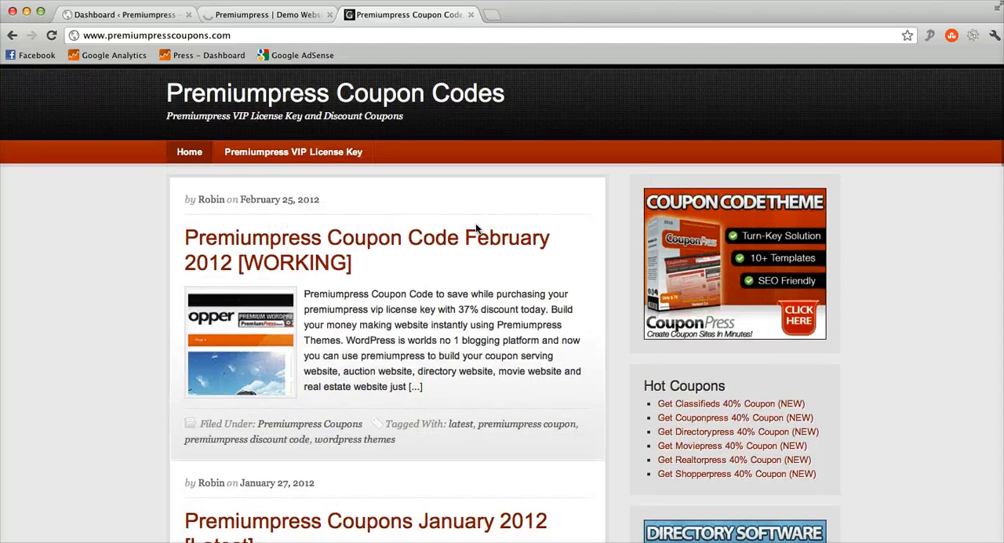
{"action": "mouse_move", "coordinate": [452, 244]}
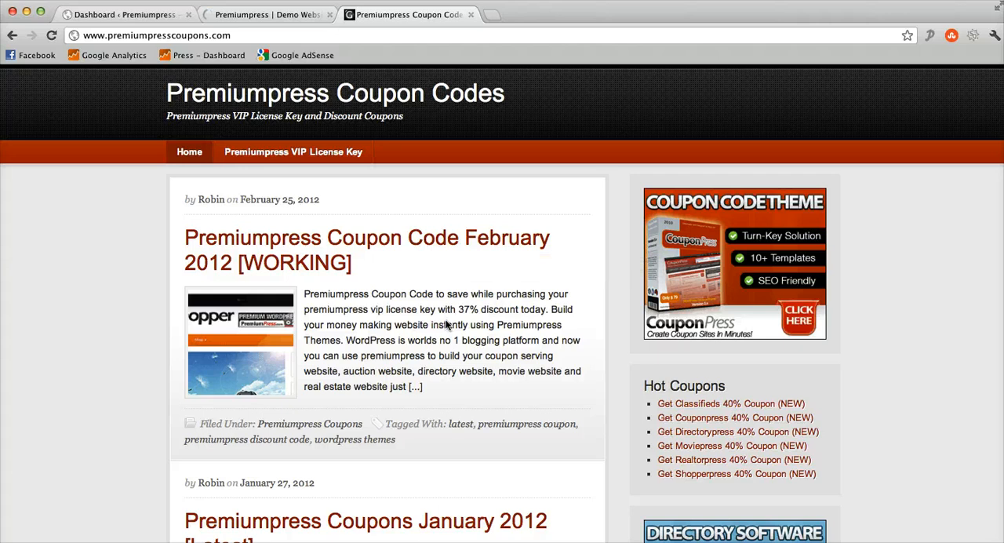
{"action": "scroll", "scroll_direction": "down", "scroll_amount": 3}
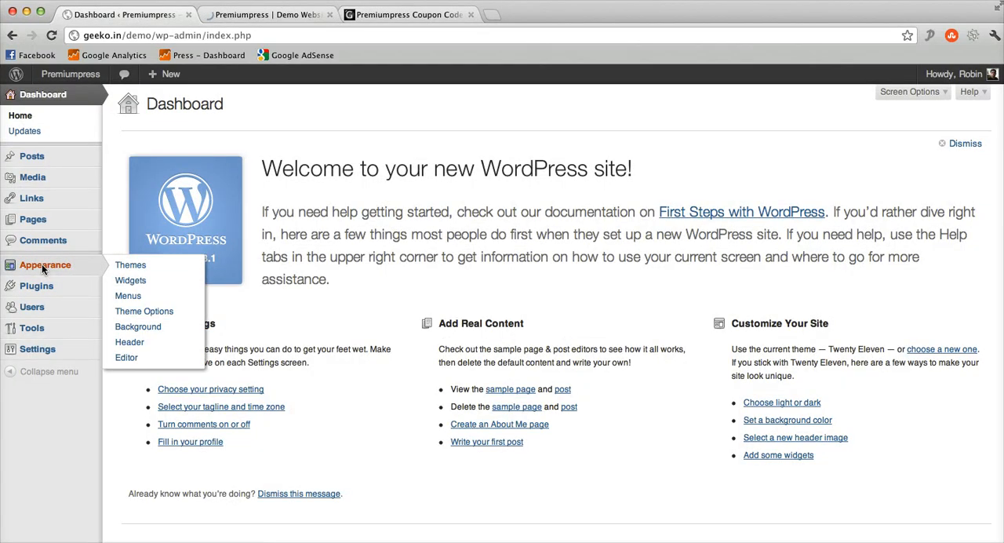
{"action": "mouse_move", "coordinate": [83, 269]}
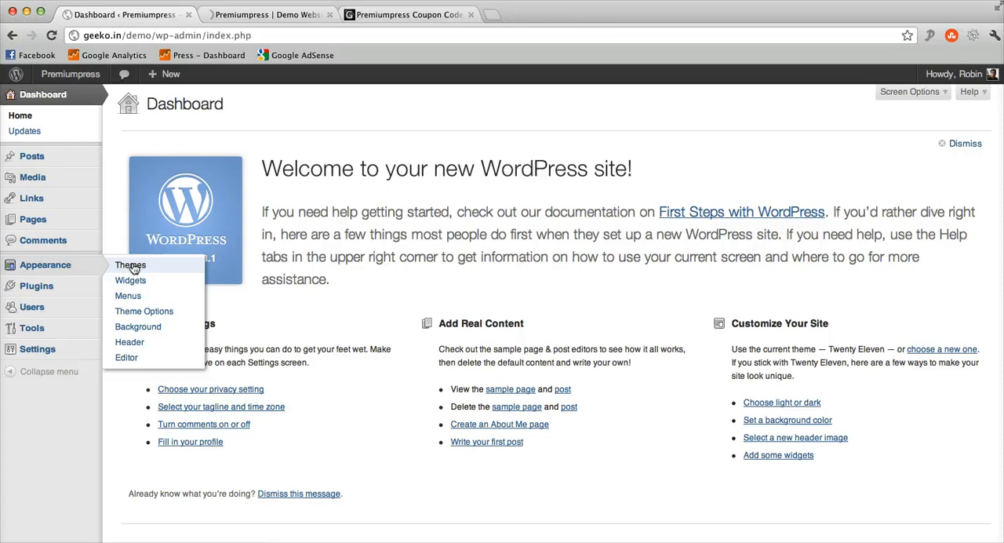
- Reach the Install Themes page from Appearance > Themes
{"action": "left_click", "coordinate": [130, 264]}
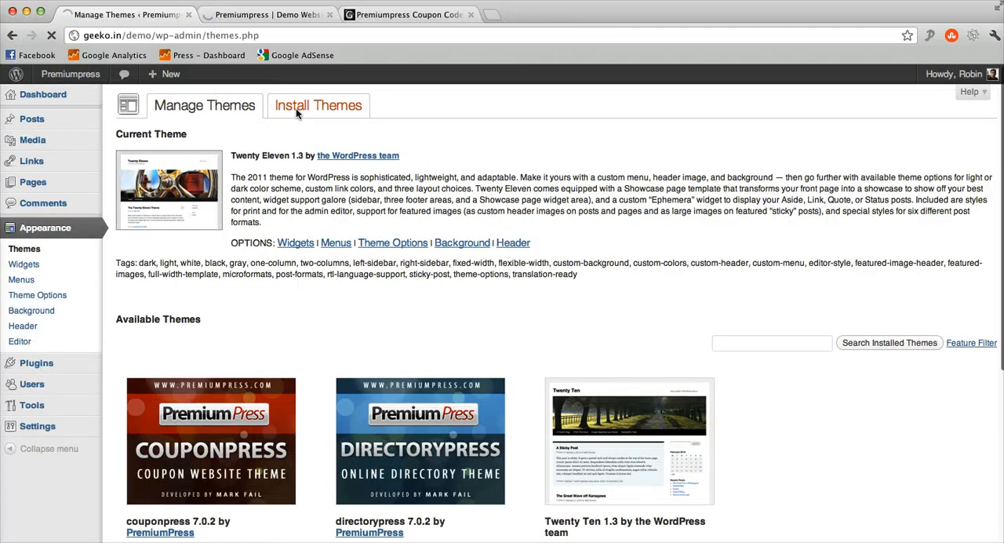
{"action": "left_click", "coordinate": [319, 105]}
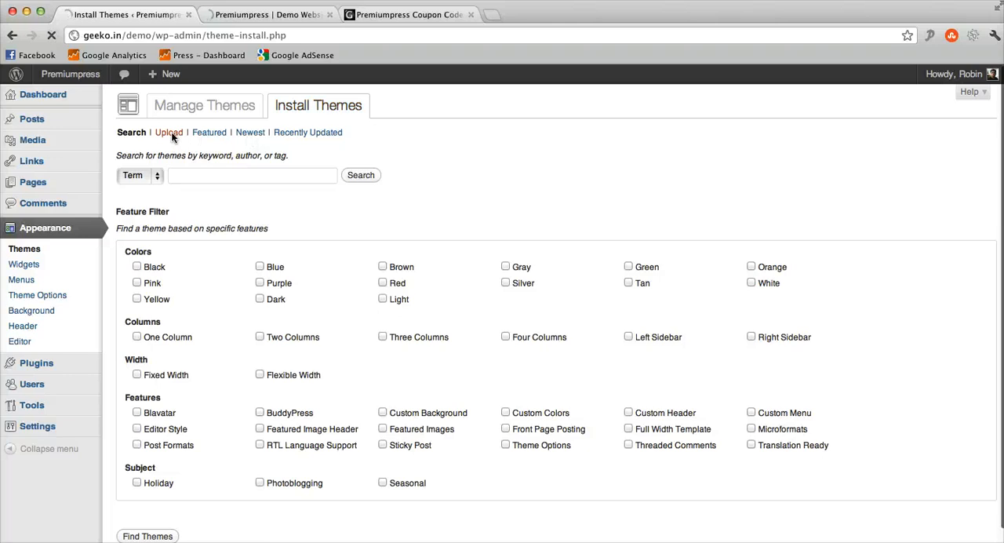
- Upload shopperpress.zip and install it until WordPress reports the theme installed successfully
{"action": "left_click", "coordinate": [168, 131]}
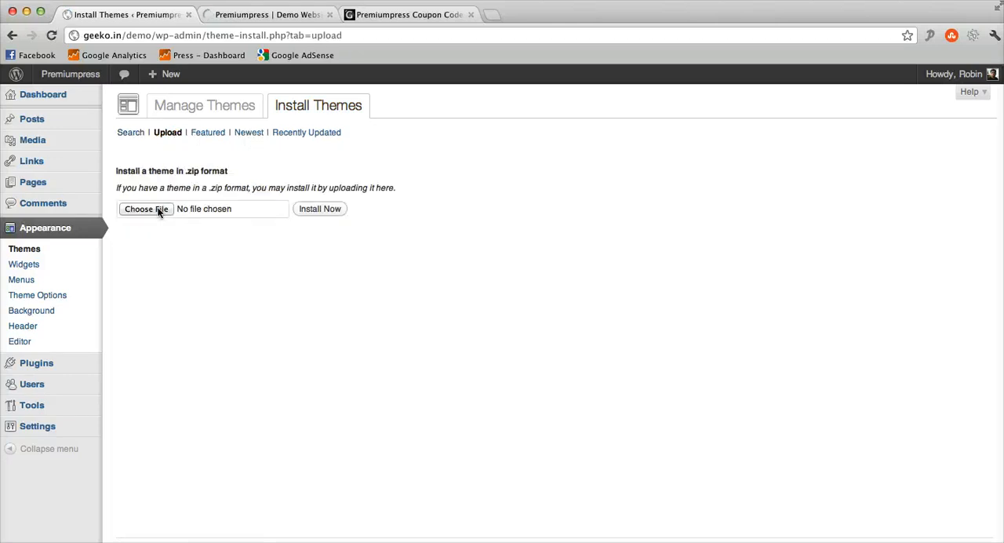
{"action": "left_click", "coordinate": [146, 209]}
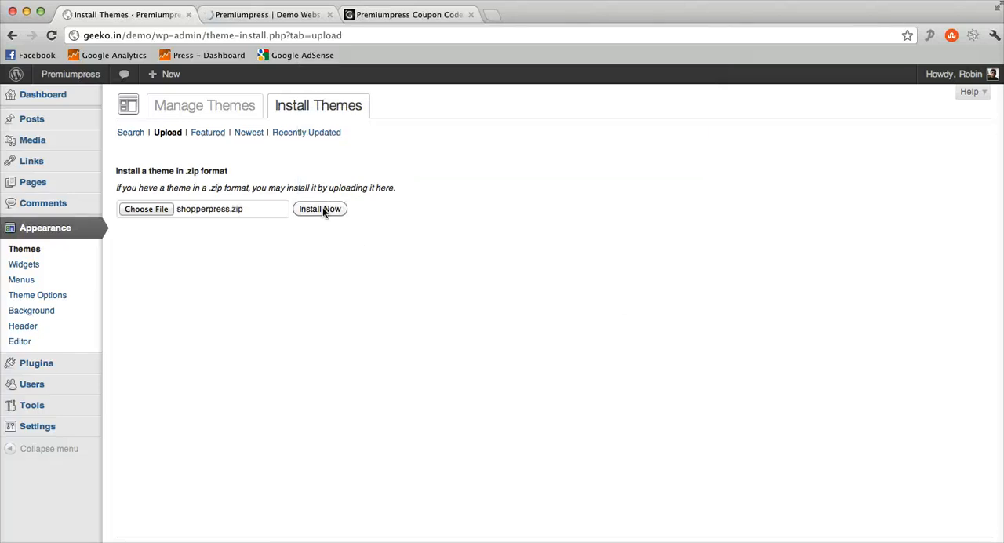
{"action": "left_click", "coordinate": [320, 209]}
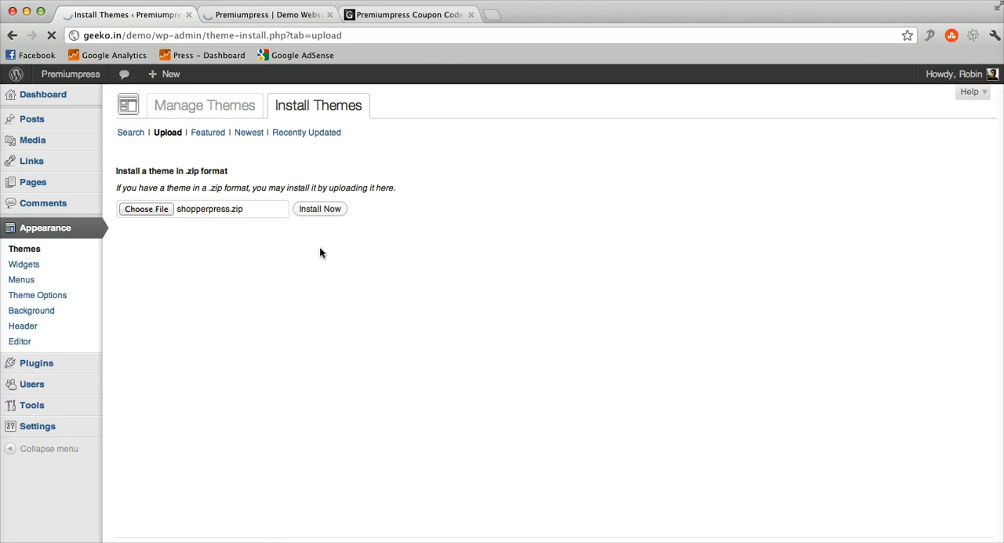
{"action": "mouse_move", "coordinate": [328, 254]}
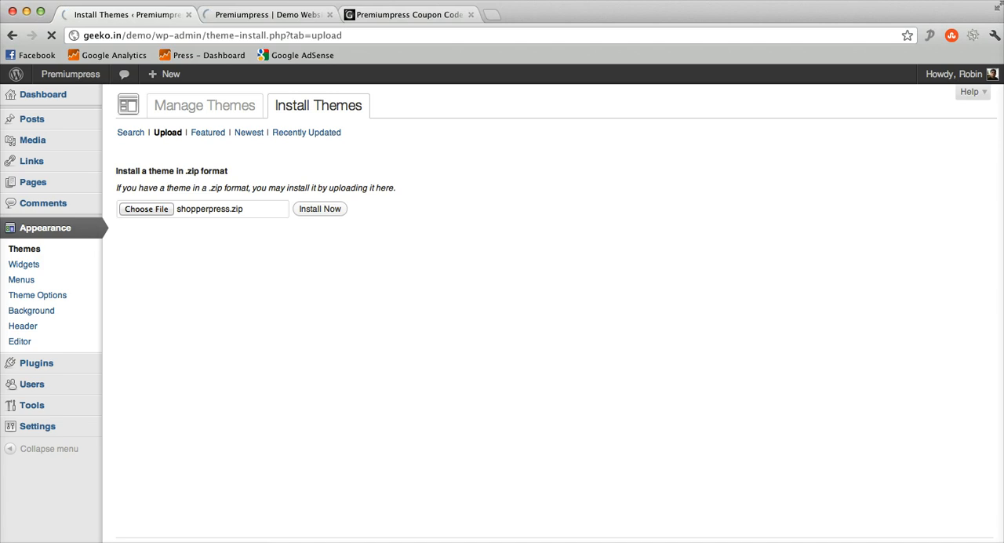
{"action": "left_click", "coordinate": [320, 208]}
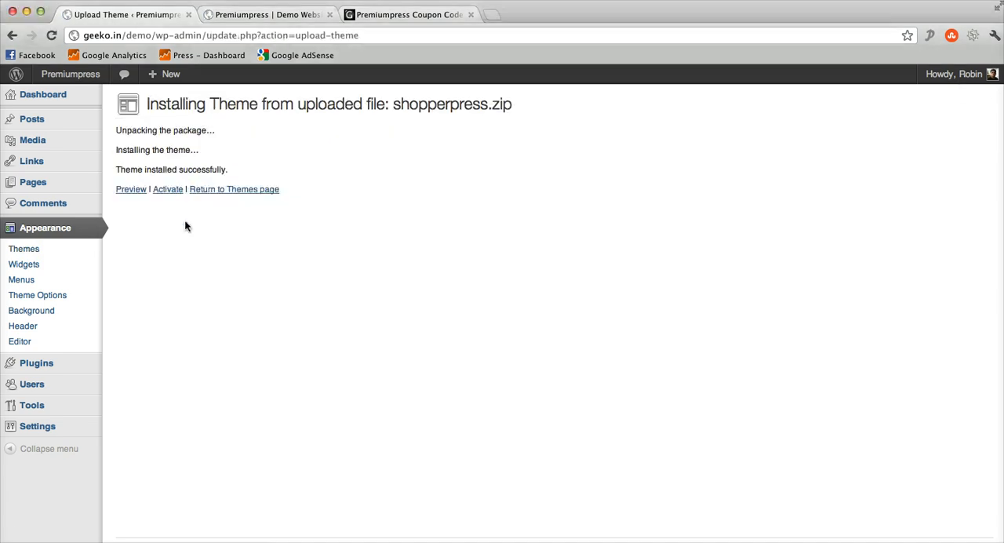
- Activate ShopperPress 7.0.3 as the current theme and reload the demo site
{"action": "left_click", "coordinate": [168, 189]}
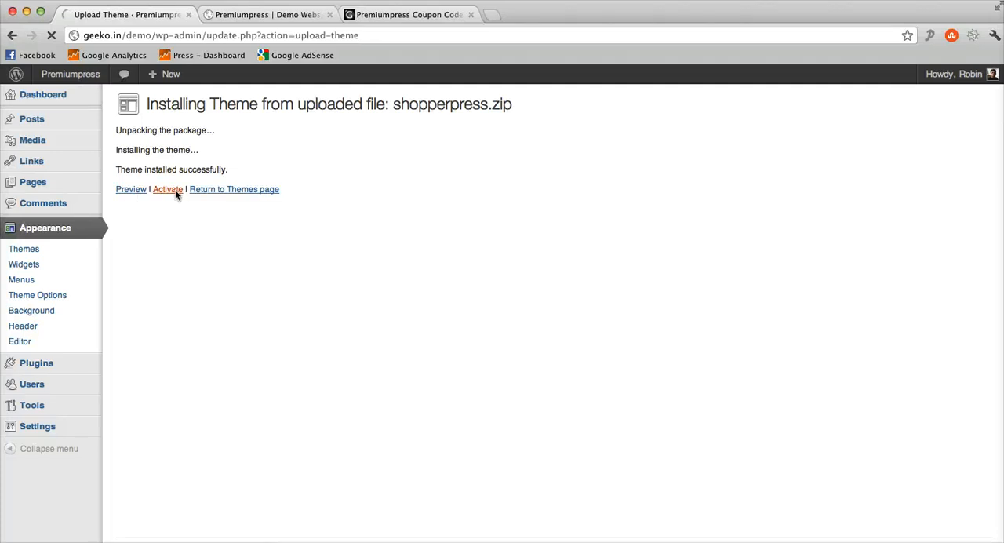
{"action": "left_click", "coordinate": [166, 188]}
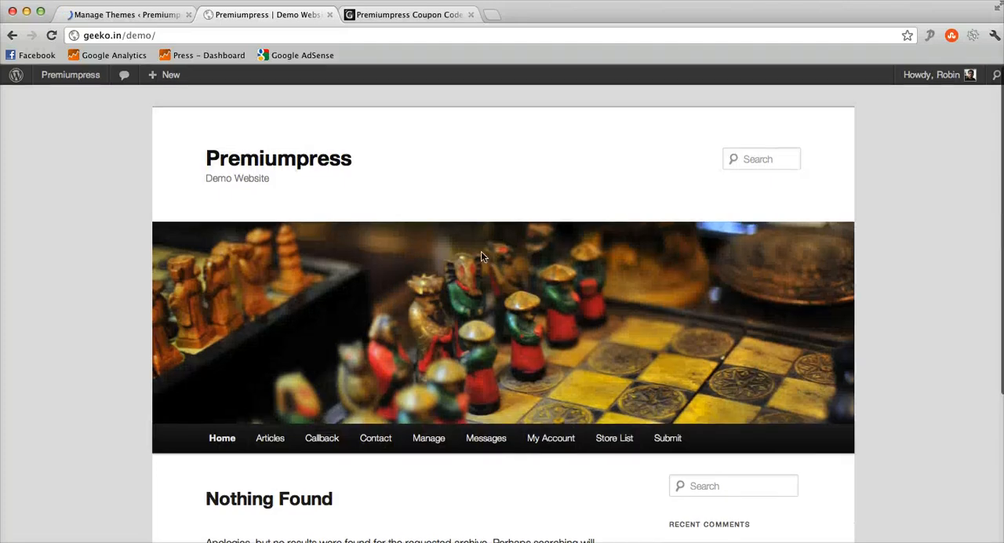
{"action": "left_click", "coordinate": [69, 74]}
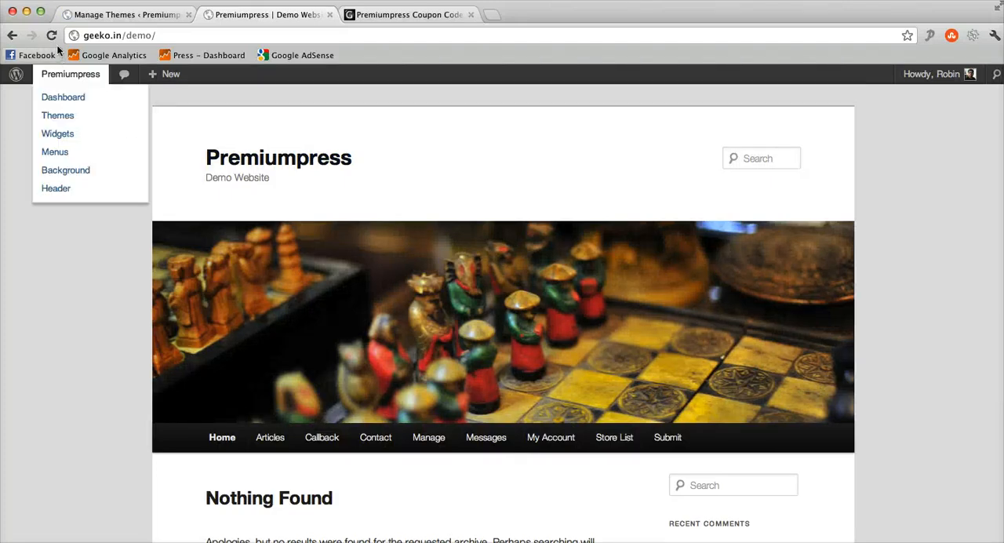
{"action": "mouse_move", "coordinate": [52, 35]}
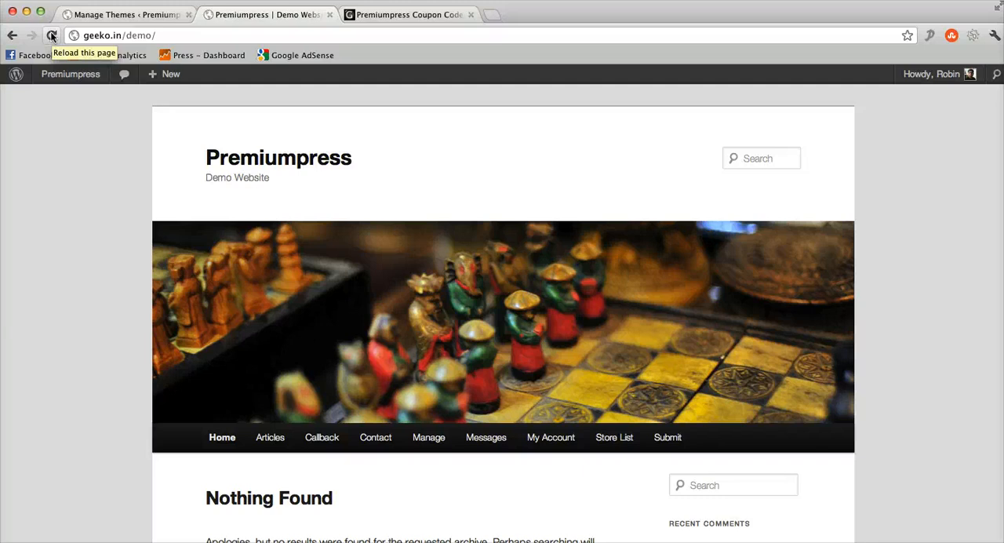
{"action": "left_click", "coordinate": [51, 35]}
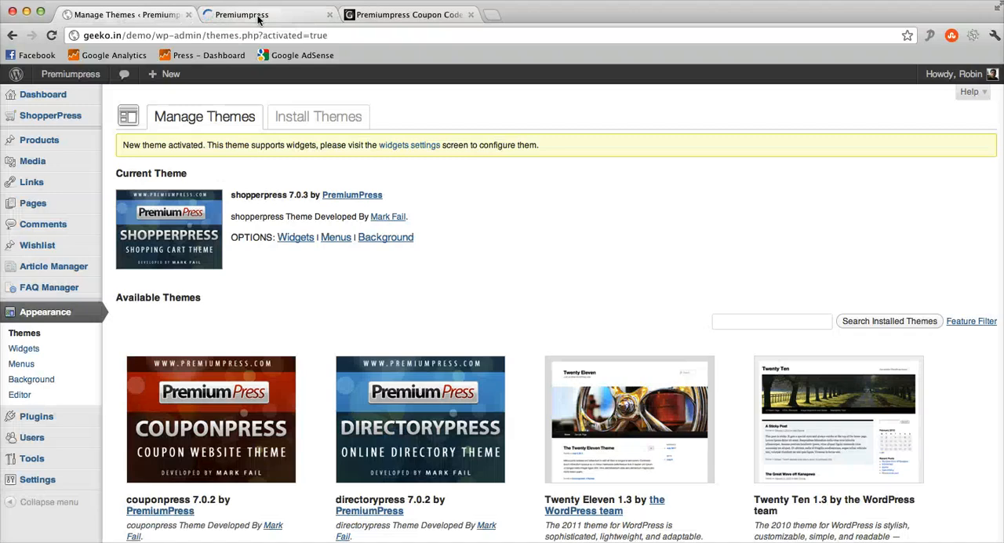
- View the demo site's new ShopperPress store layout, then reveal the ShopperPress admin menu
{"action": "left_click", "coordinate": [242, 14]}
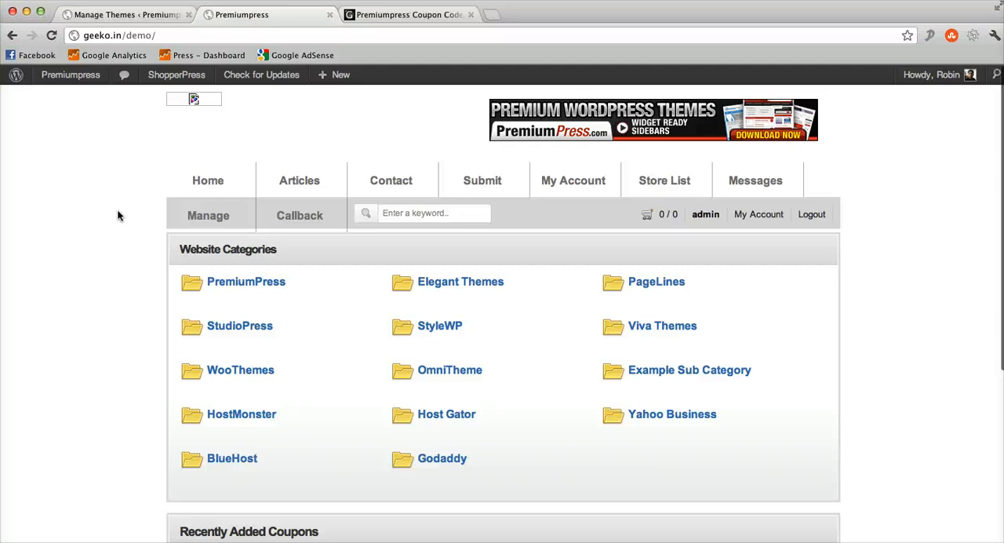
{"action": "scroll", "scroll_direction": "down", "scroll_amount": 3}
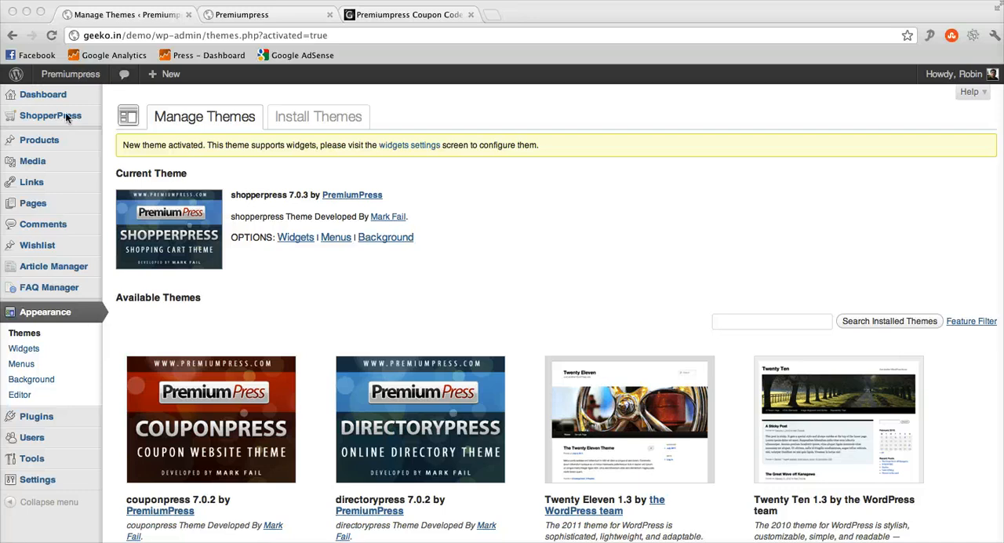
{"action": "left_click", "coordinate": [50, 116]}
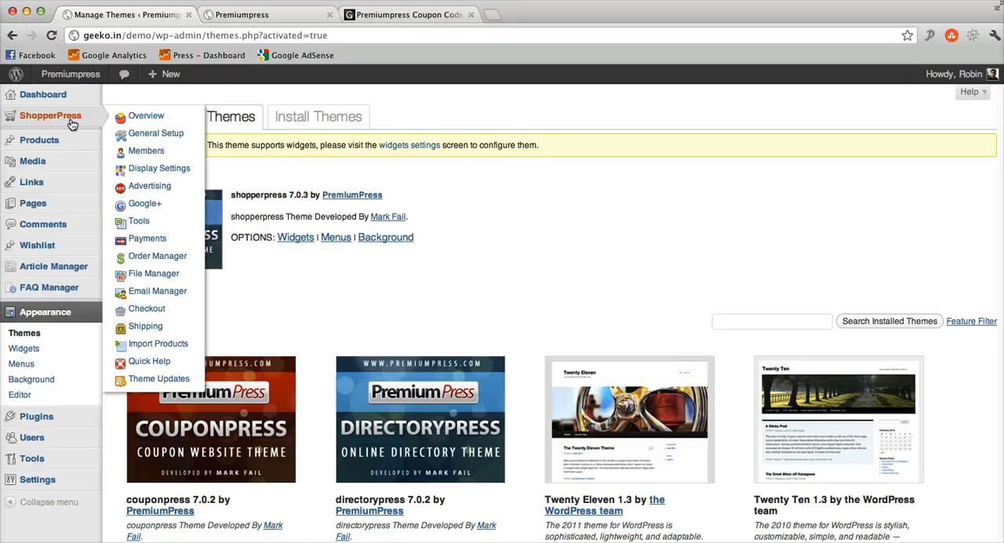
- Show the ShopperPress Overview page with its setup notices and Website Summary chart
{"action": "left_click", "coordinate": [50, 116]}
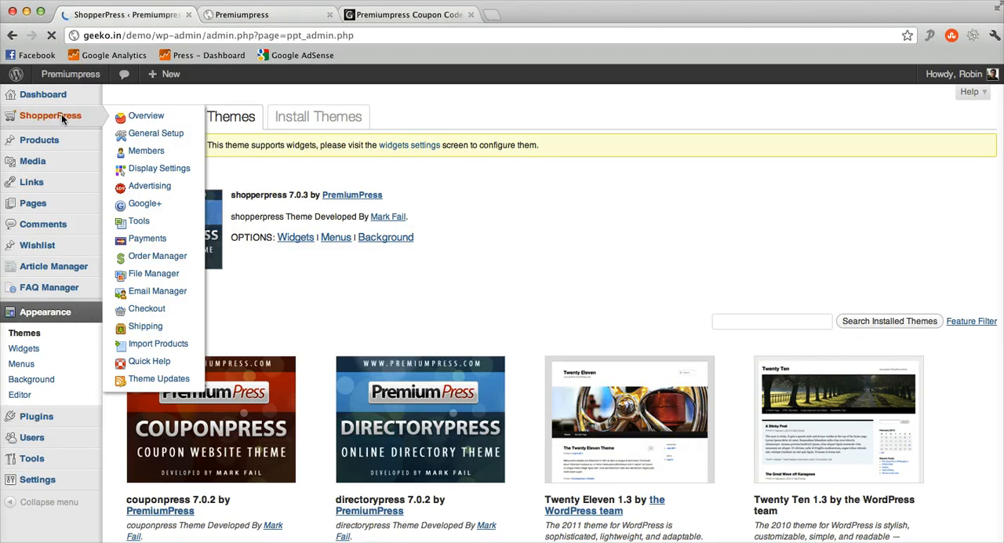
{"action": "left_click", "coordinate": [51, 116]}
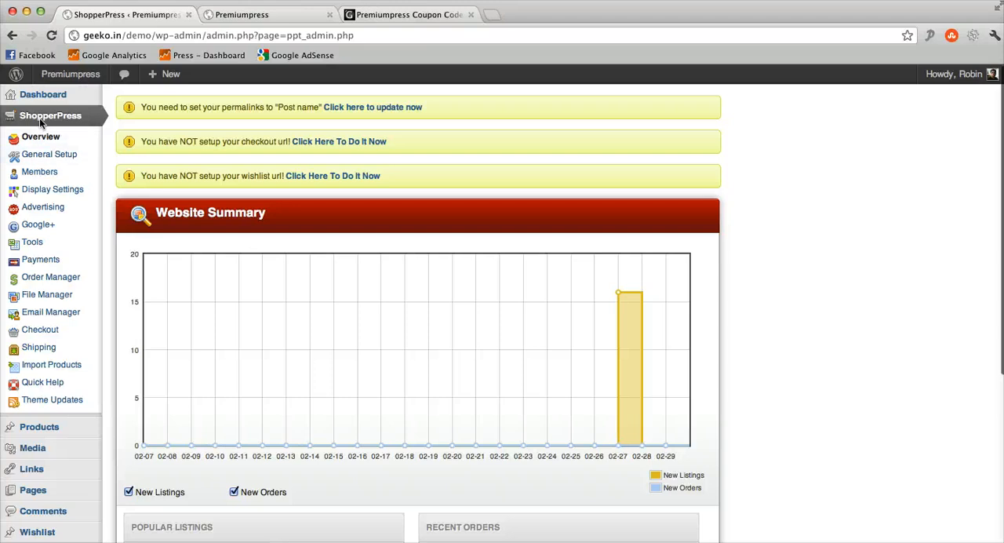
{"action": "mouse_move", "coordinate": [86, 131]}
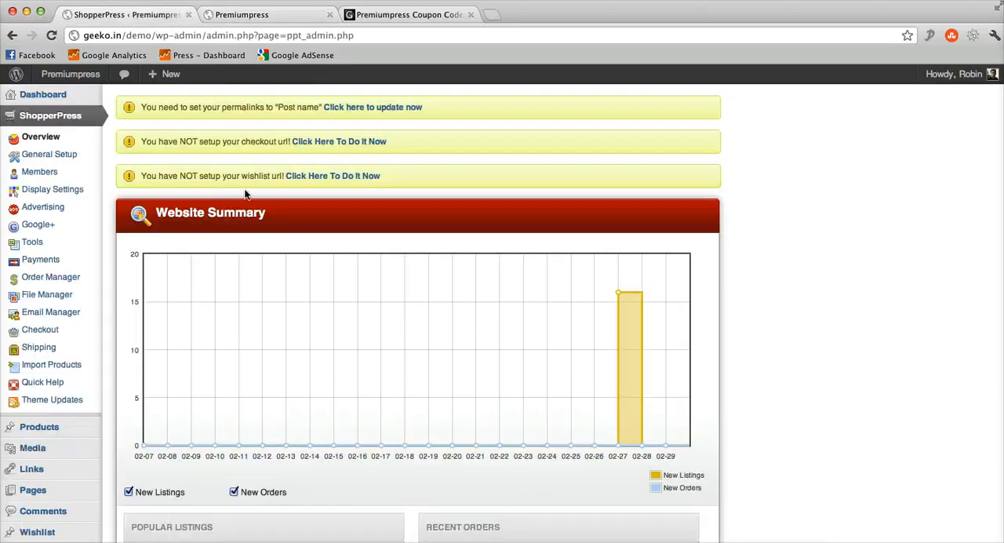
{"action": "scroll", "scroll_direction": "down", "scroll_amount": 3}
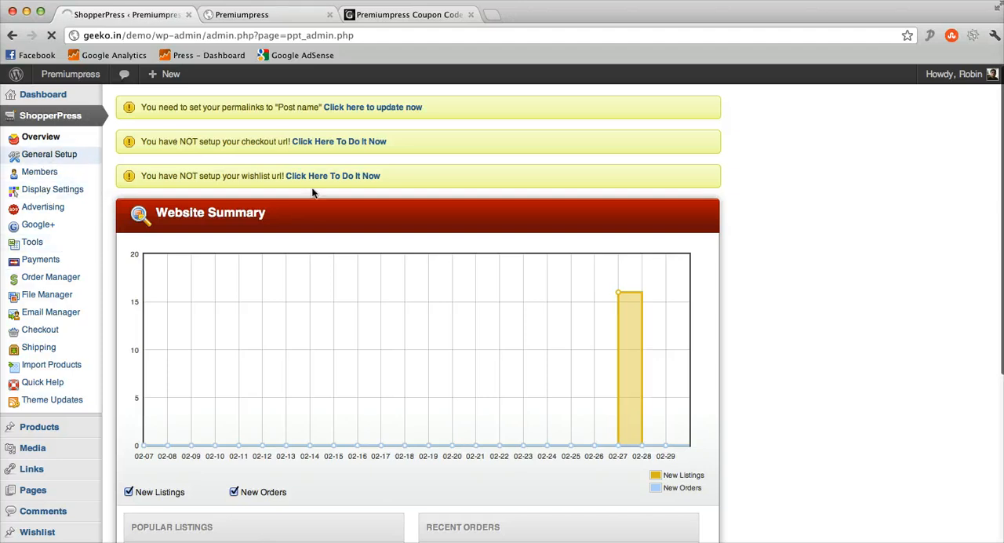
- Browse General Setup's Category, Page and Default Settings sections, then return to the coupon codes site
{"action": "left_click", "coordinate": [50, 153]}
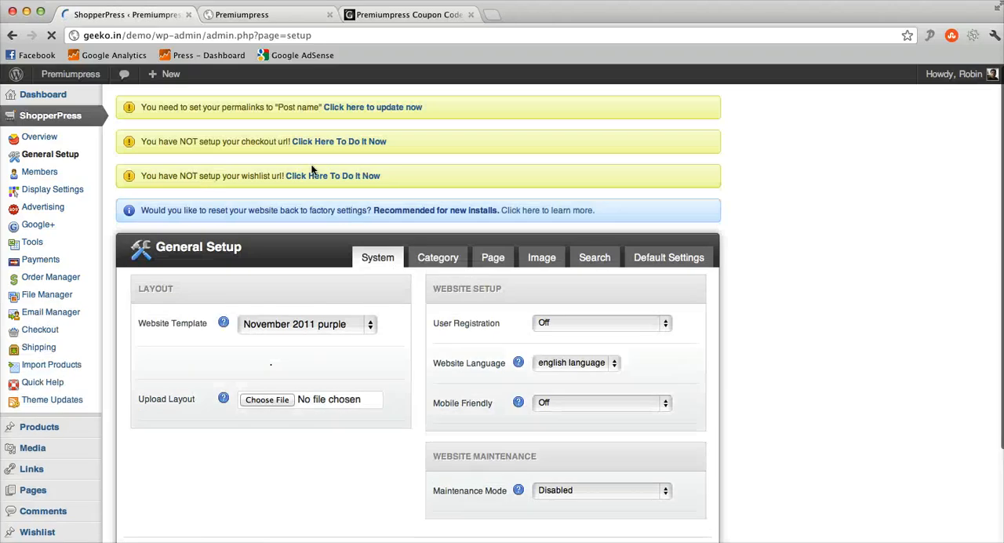
{"action": "left_click", "coordinate": [438, 105]}
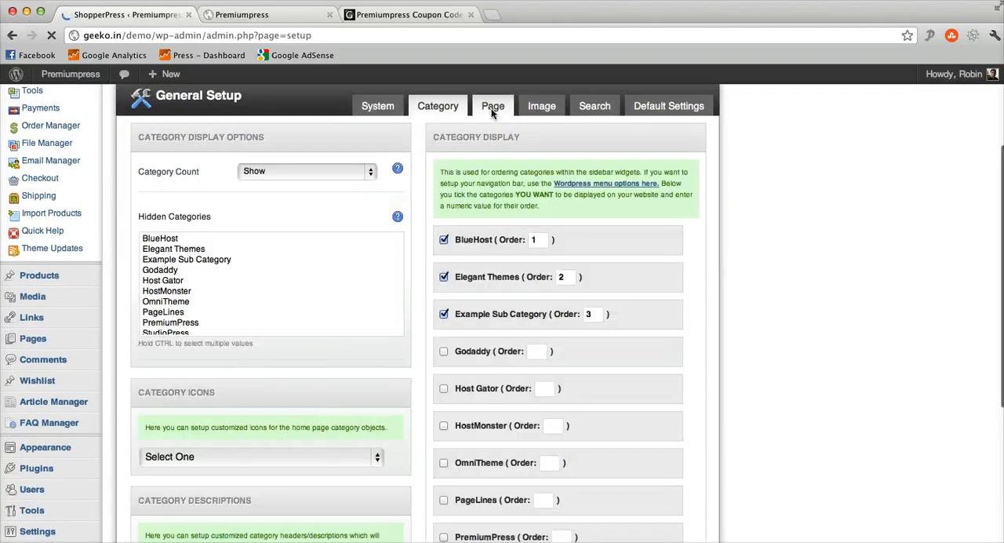
{"action": "left_click", "coordinate": [492, 106]}
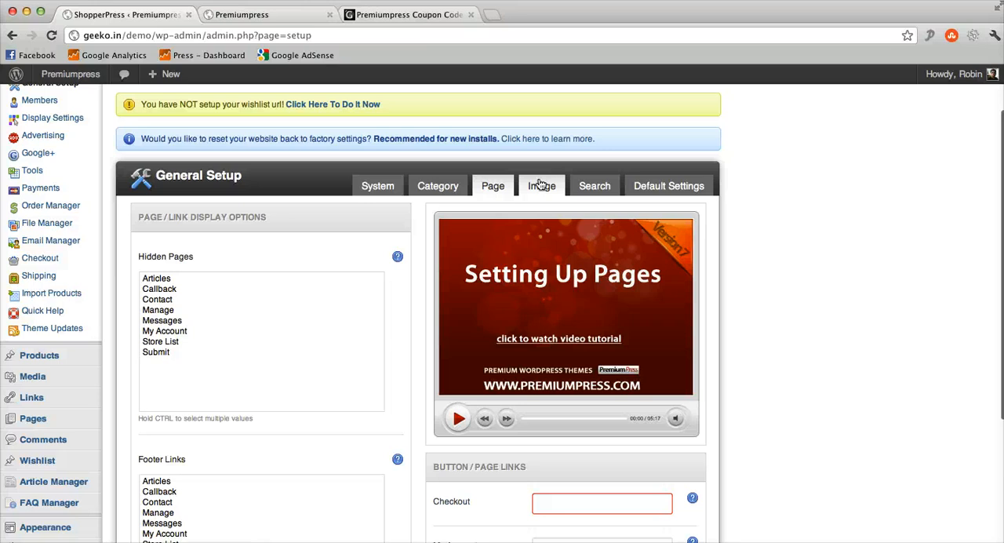
{"action": "left_click", "coordinate": [668, 185]}
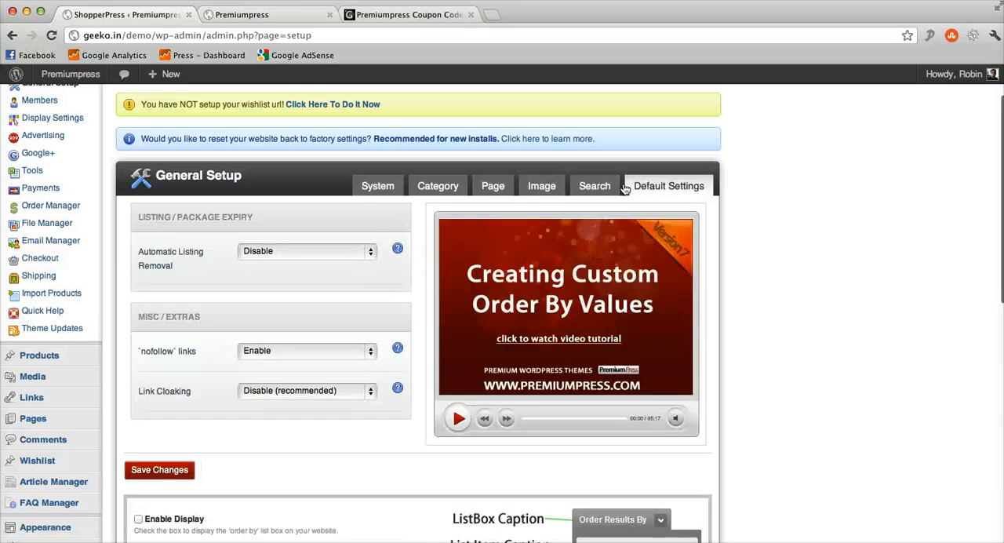
{"action": "left_click", "coordinate": [595, 185]}
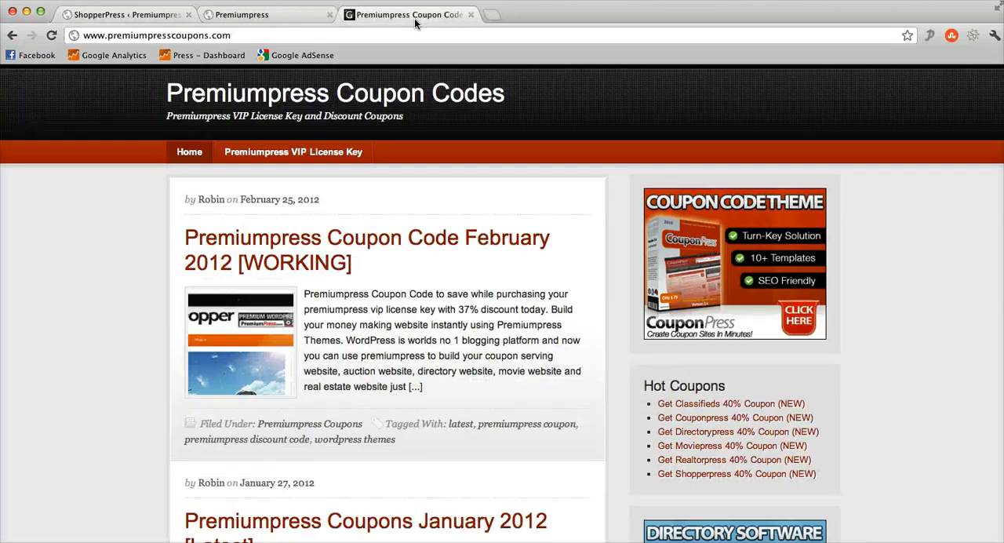
- Scroll the coupon codes site and return to the ShopperPress demo storefront
{"action": "scroll", "scroll_direction": "down", "scroll_amount": 3}
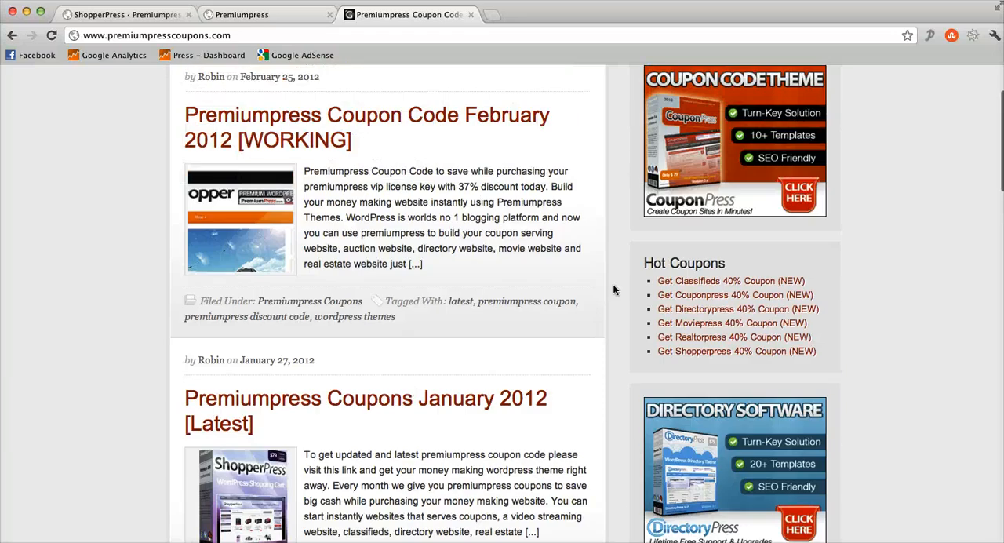
{"action": "double_click", "coordinate": [437, 248]}
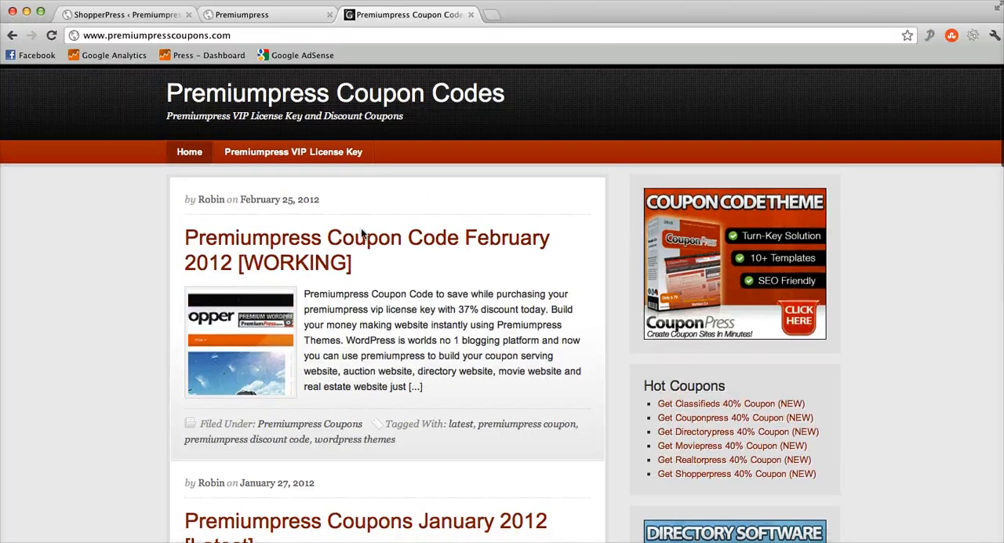
{"action": "left_click", "coordinate": [125, 14]}
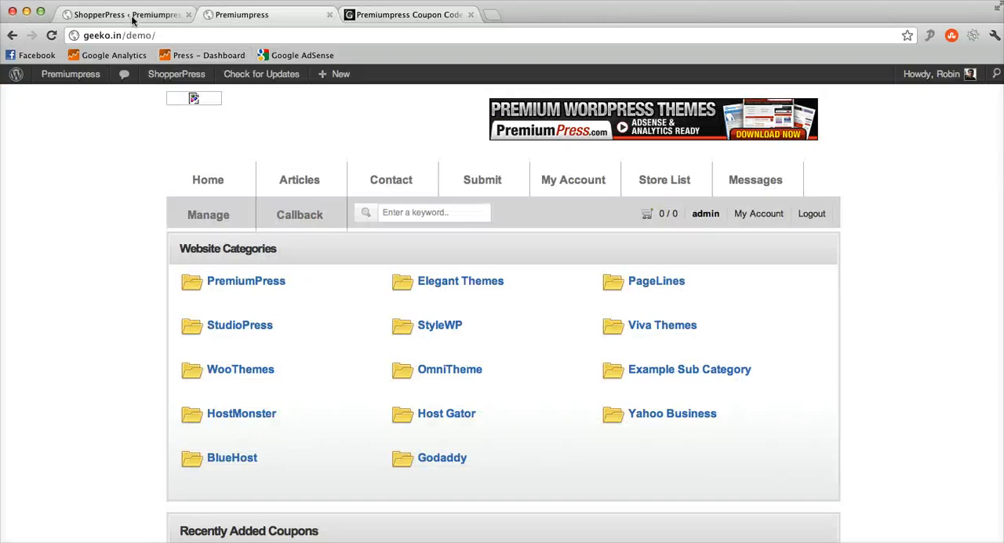